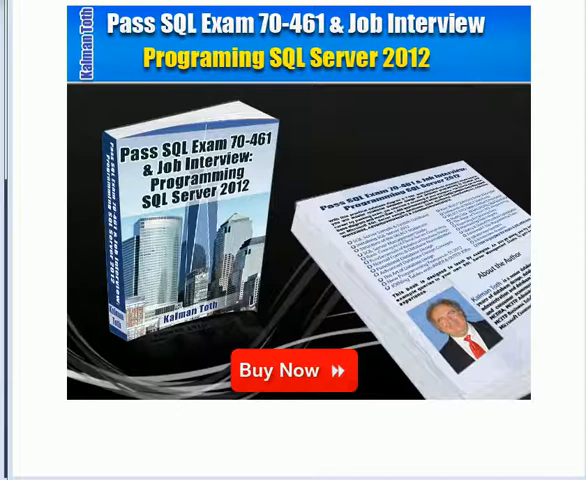
mouse_move(544, 103)
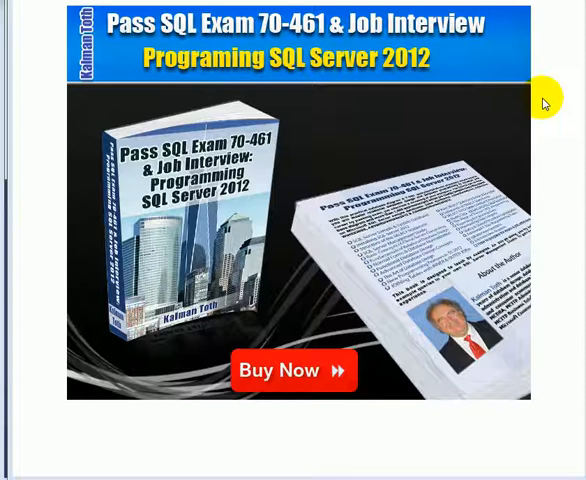
mouse_move(517, 96)
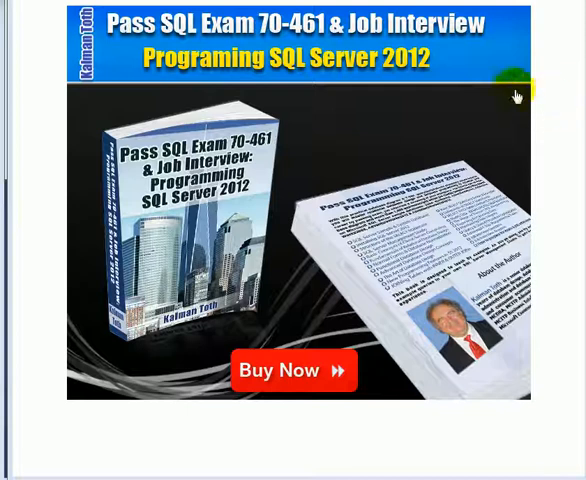
mouse_move(341, 121)
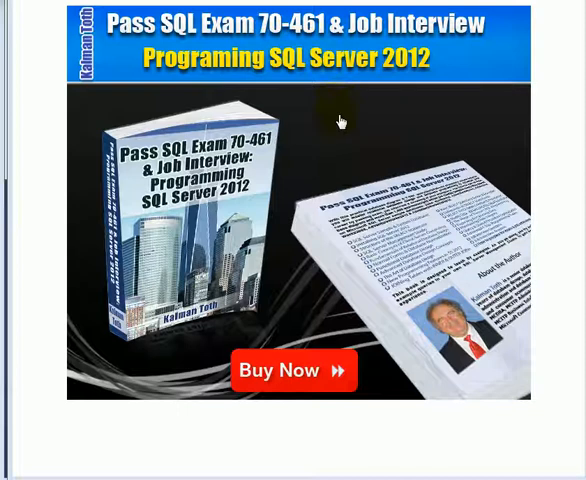
mouse_move(465, 55)
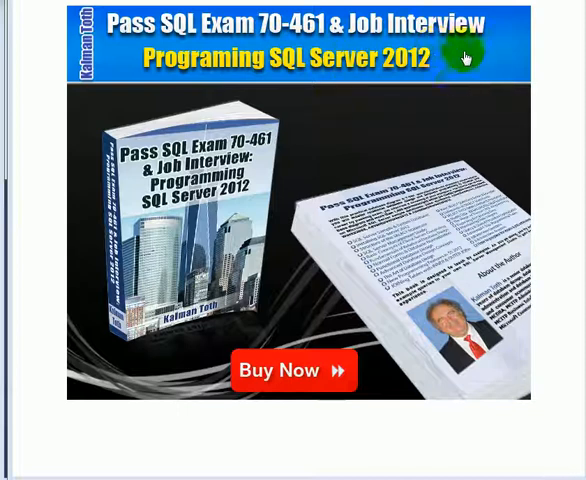
mouse_move(404, 140)
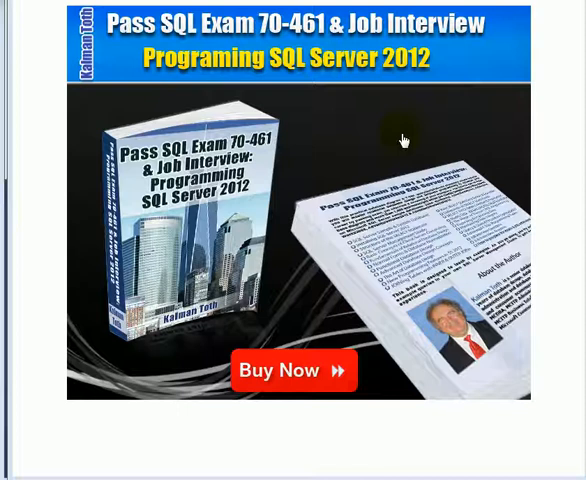
mouse_move(369, 137)
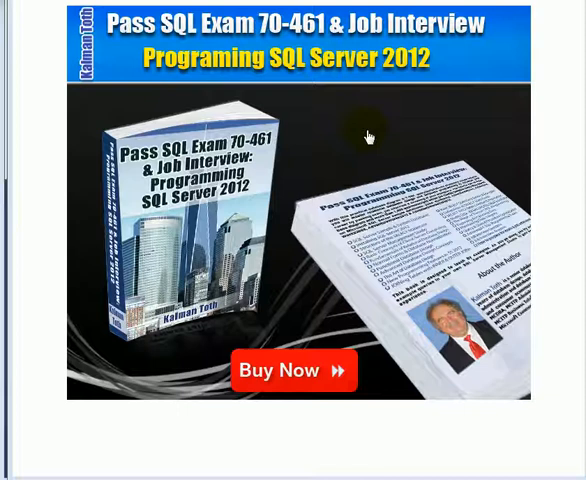
mouse_move(525, 12)
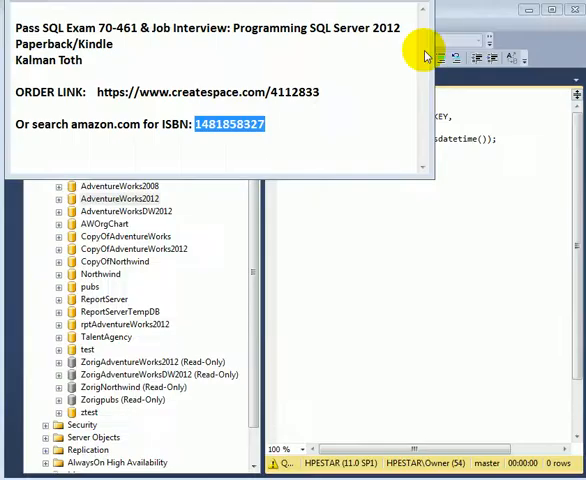
mouse_move(117, 107)
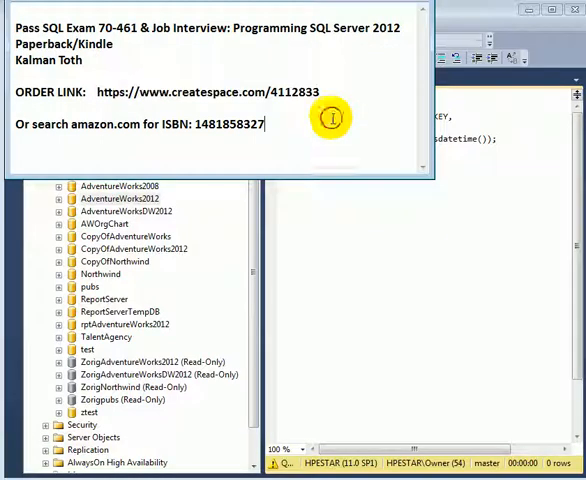
Execute the CREATE TABLE ImportText statement to add the ID, Line and Modified columns
double_click(205, 124)
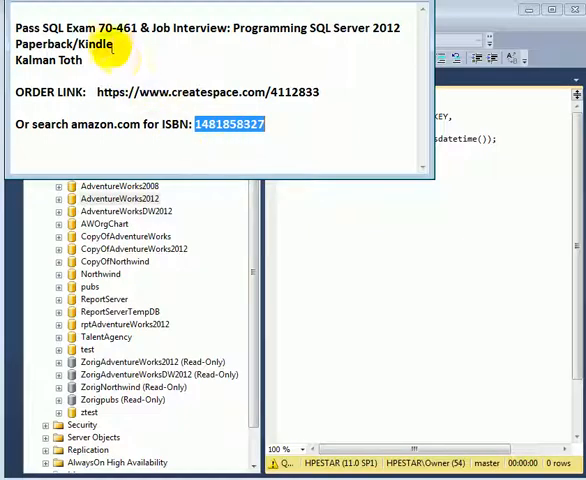
double_click(112, 27)
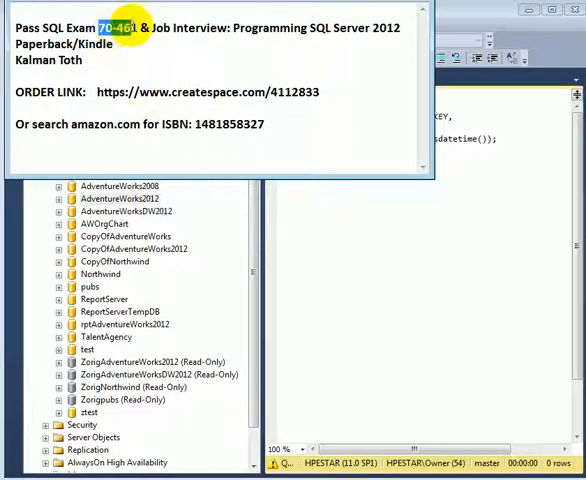
mouse_move(323, 143)
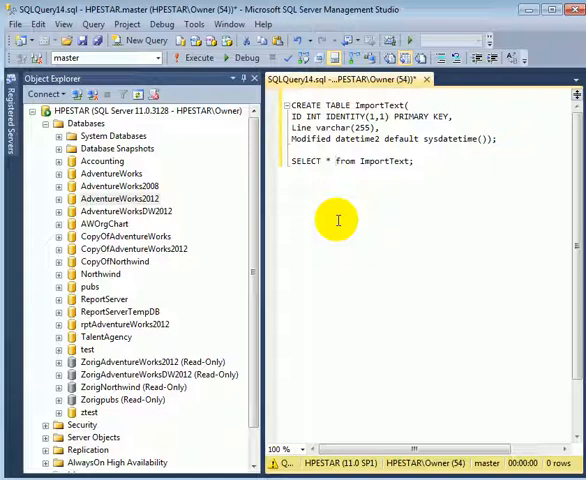
mouse_move(331, 222)
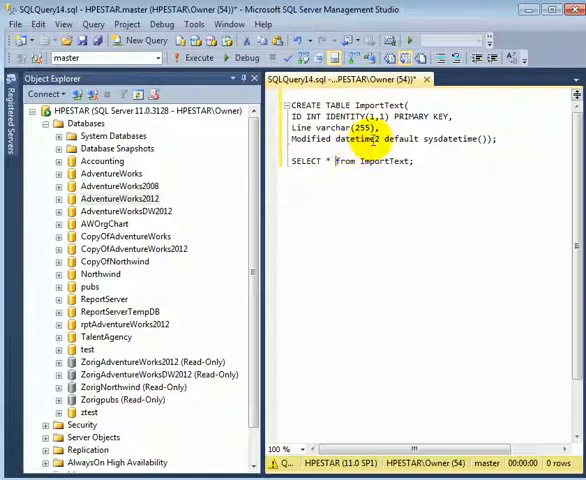
mouse_move(387, 219)
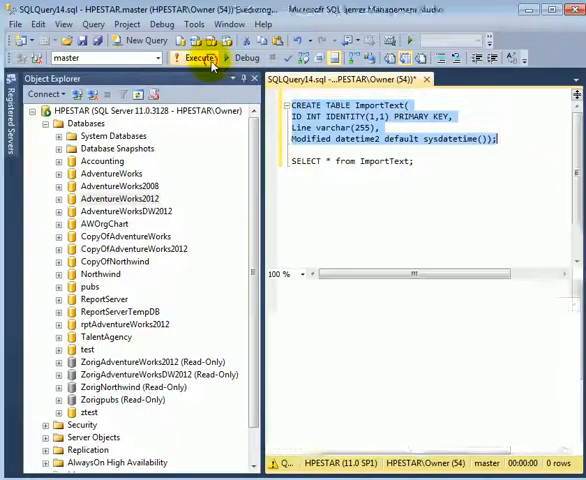
left_click(200, 57)
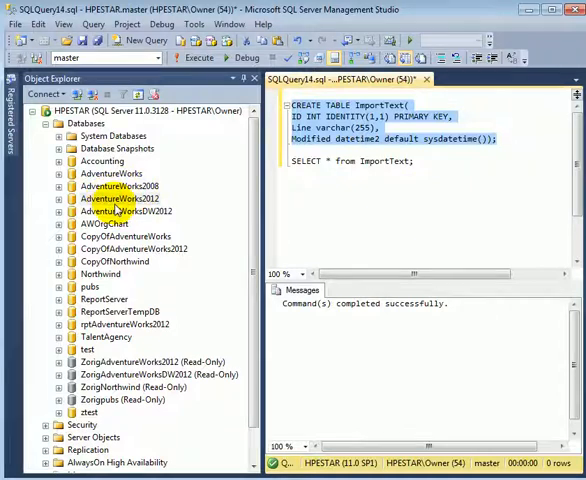
Launch Tasks > Import Data from the AdventureWorks2012 database in Object Explorer
right_click(113, 198)
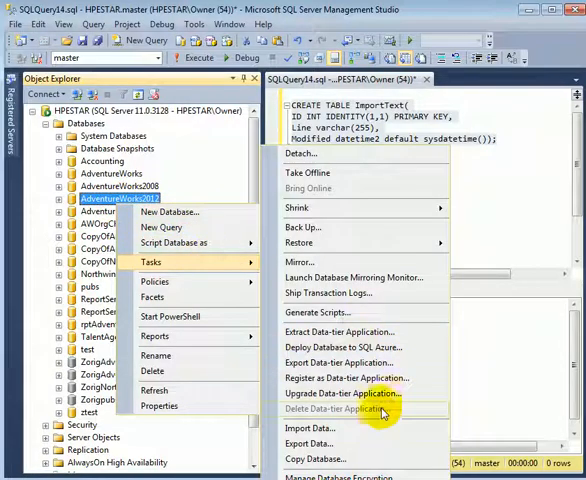
left_click(310, 427)
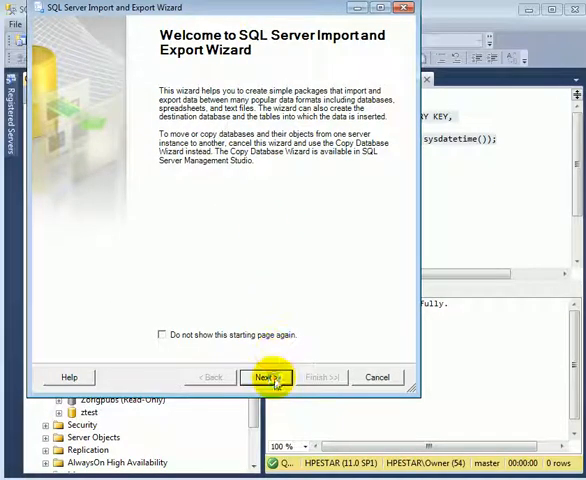
Select Flat File Source F:\temp\Page.txt, with no column names in the first row
left_click(265, 377)
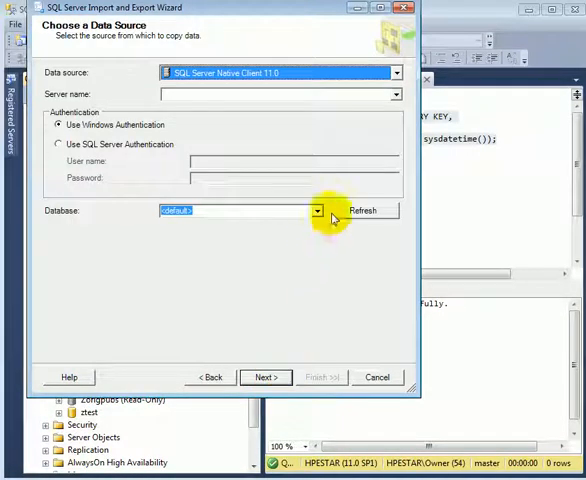
left_click(396, 72)
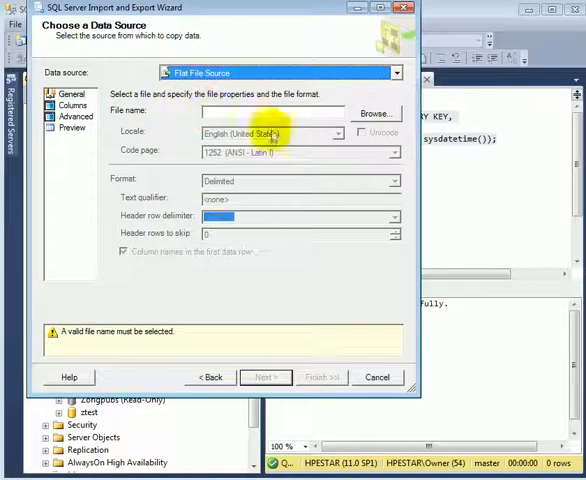
type("F:\\temp\\Page.txt")
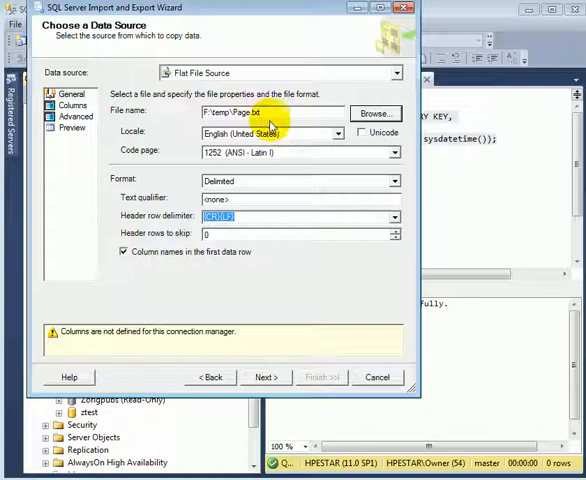
mouse_move(245, 250)
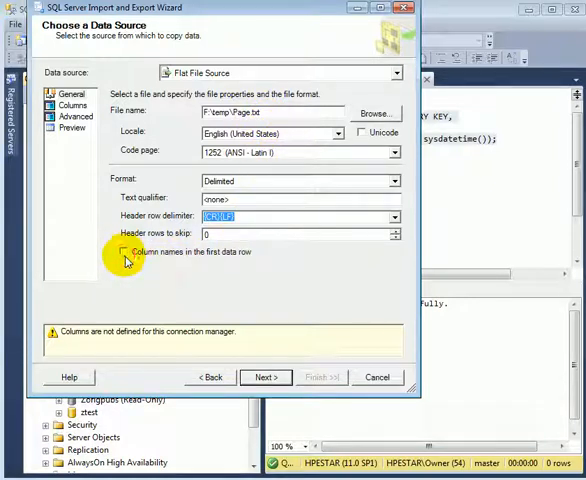
mouse_move(251, 292)
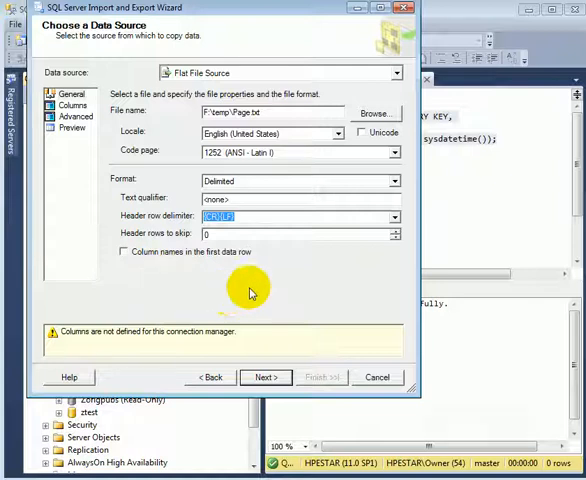
mouse_move(318, 292)
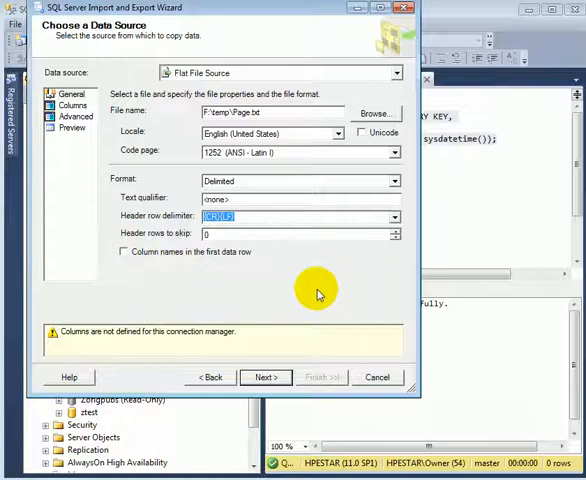
left_click(71, 104)
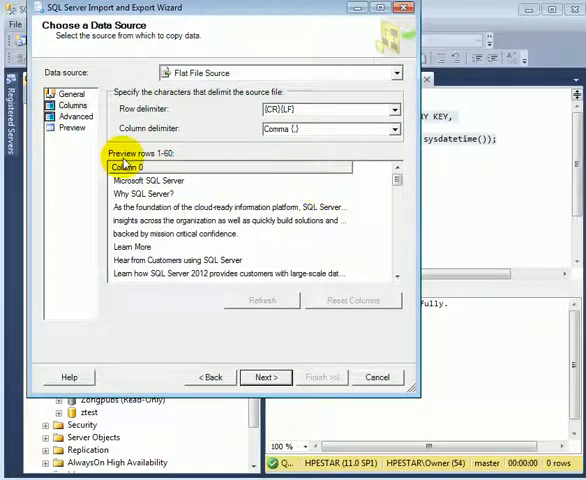
Set Column 0's output width to 250, preview the file lines, and continue
left_click(75, 116)
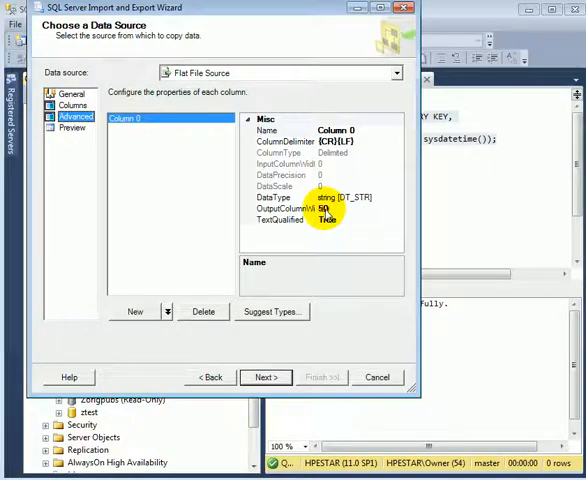
left_click(283, 208)
type("250")
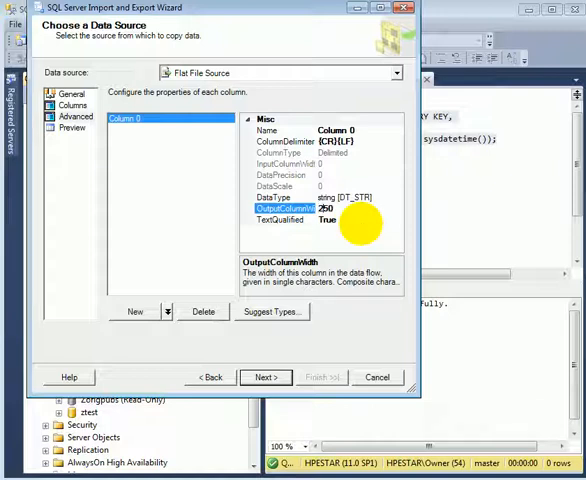
mouse_move(354, 230)
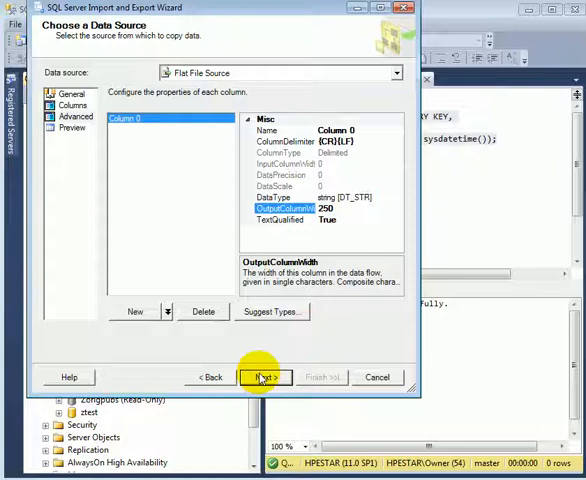
left_click(73, 128)
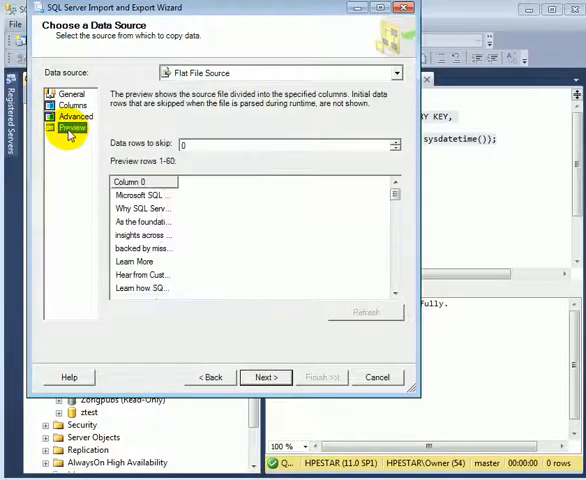
mouse_move(313, 353)
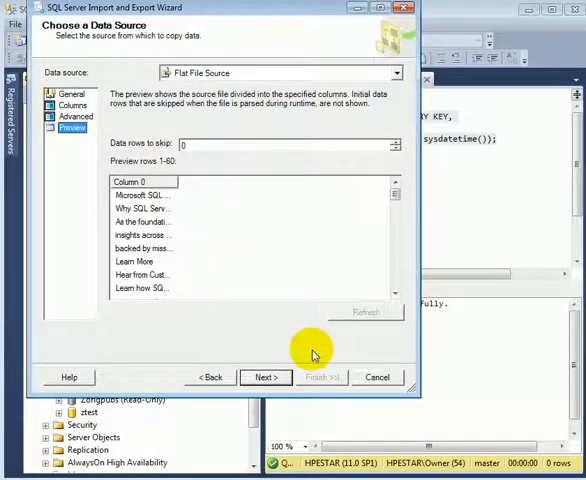
left_click(265, 377)
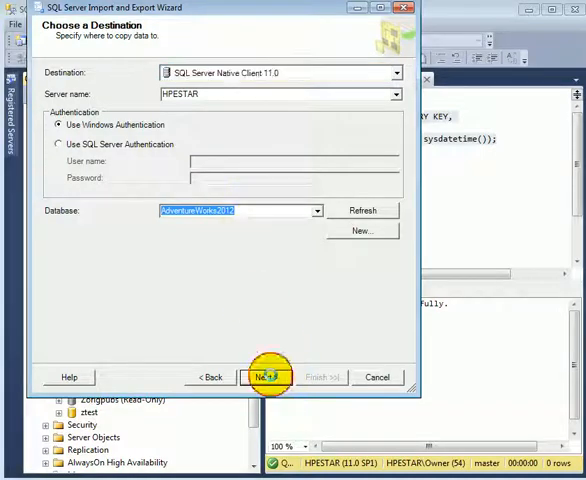
Keep AdventureWorks2012 as destination and choose [dbo].[ImportText] instead of dbo.Page
left_click(265, 377)
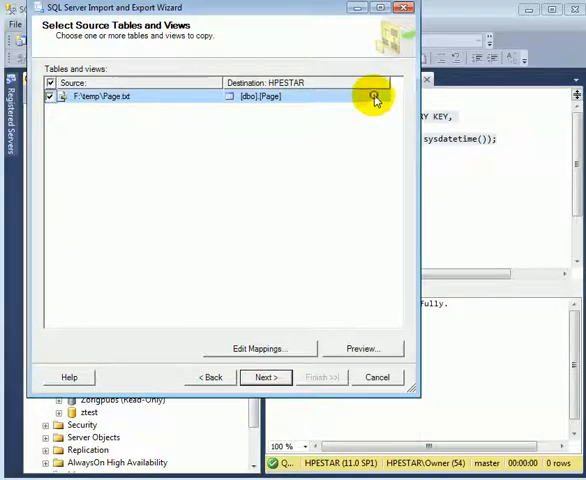
left_click(376, 96)
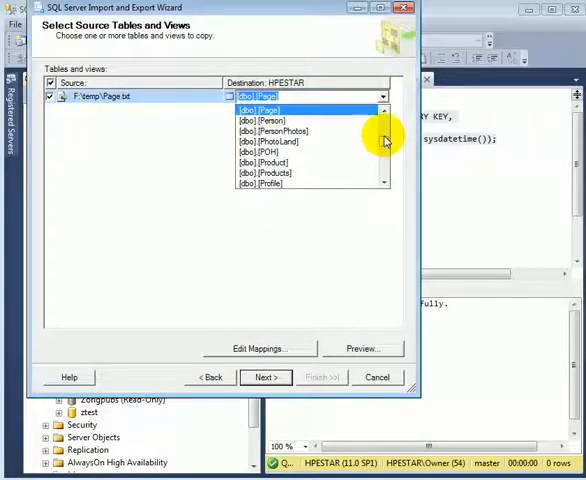
scroll("down", 3)
type("ImportText")
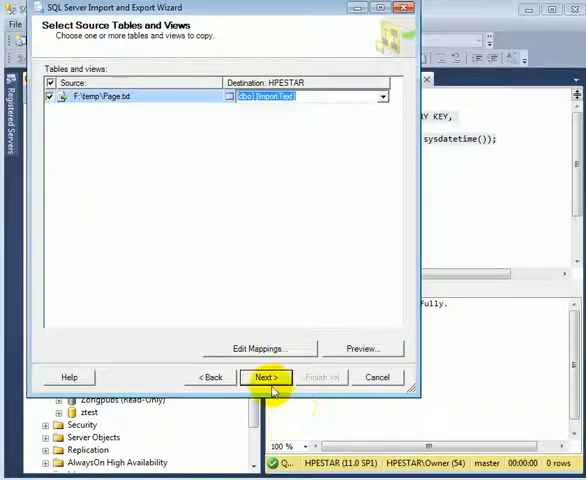
mouse_move(266, 377)
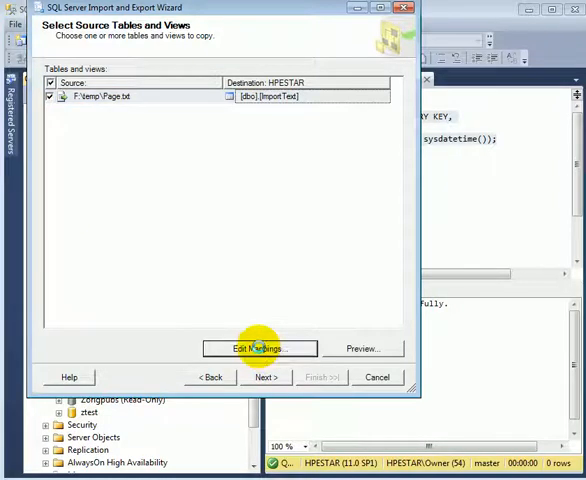
Map Column 0 to the Line column and review the sample data preview
left_click(258, 348)
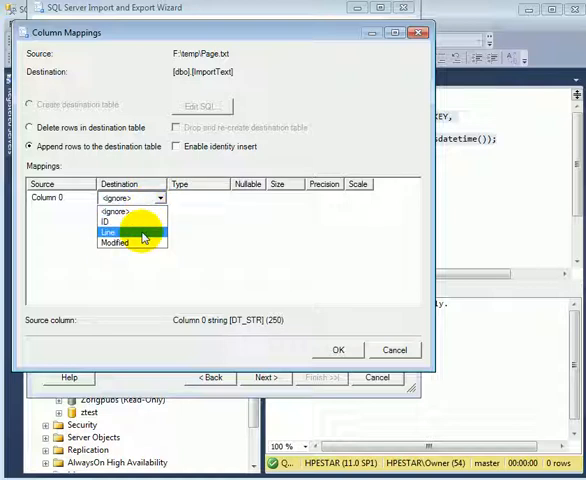
left_click(106, 231)
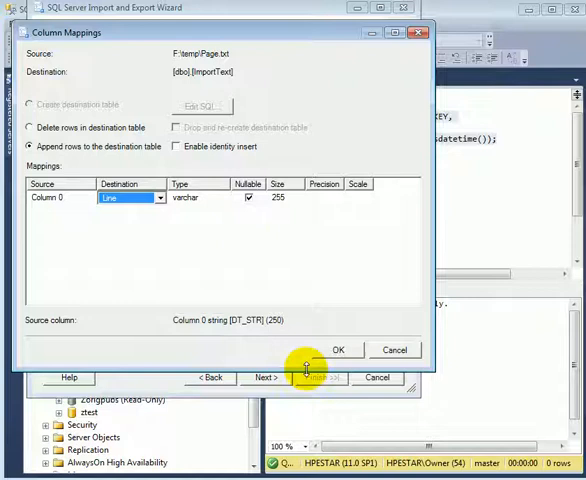
left_click(338, 349)
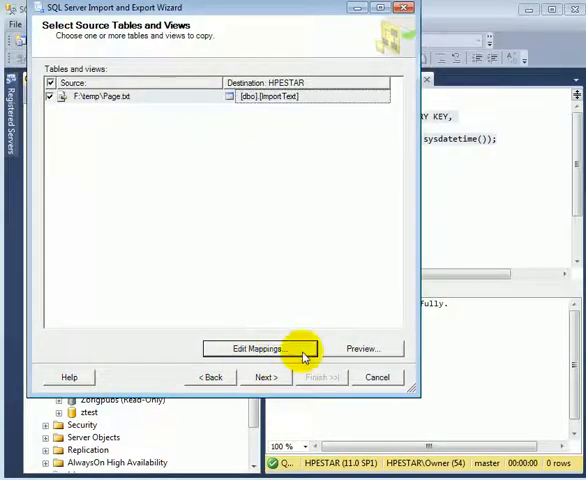
left_click(363, 348)
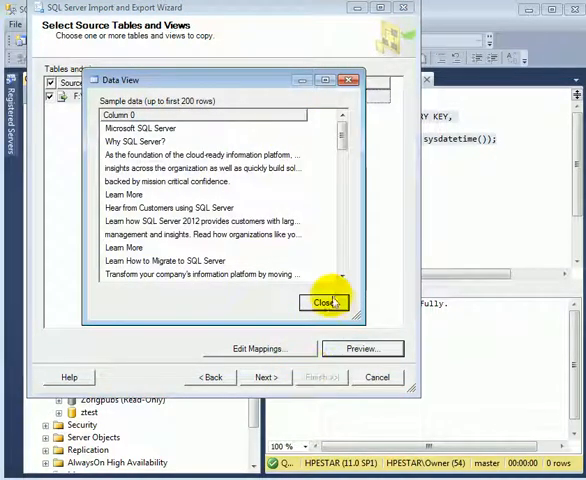
left_click(324, 302)
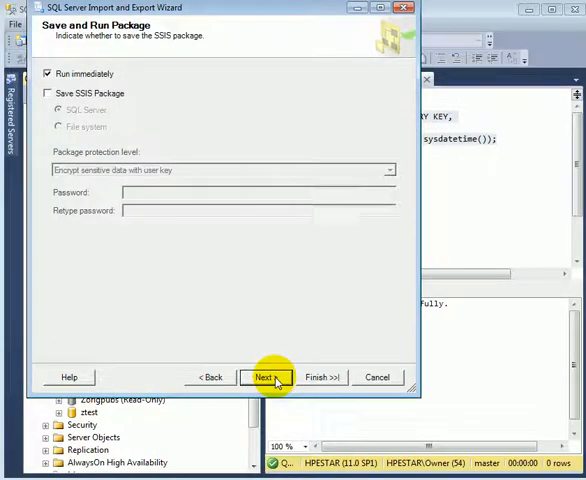
Finish the wizard, copying 60 rows into dbo.ImportText, and close it
left_click(267, 377)
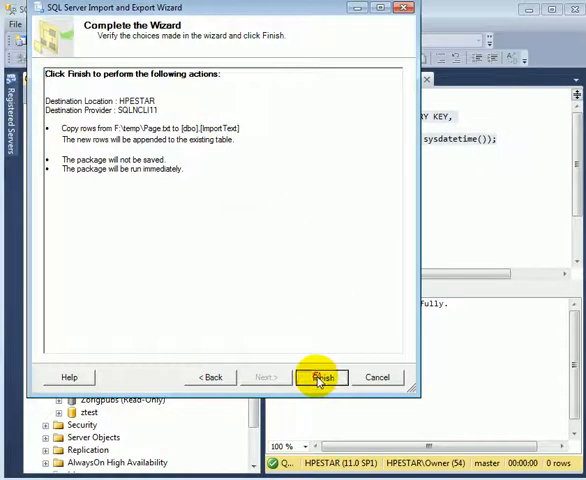
left_click(321, 377)
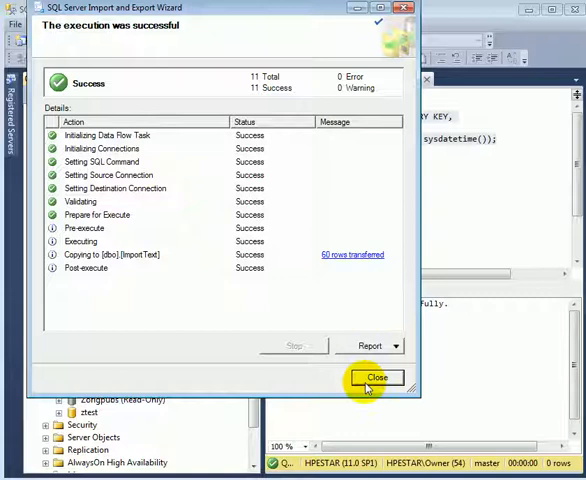
left_click(376, 377)
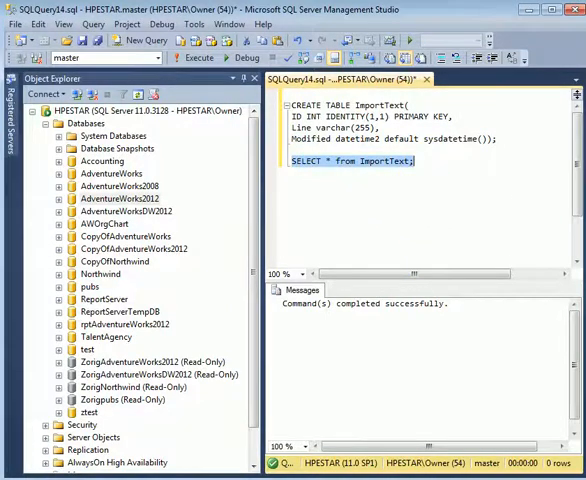
Run SELECT on ImportText and scroll through the returned lines and IDs
left_click(197, 57)
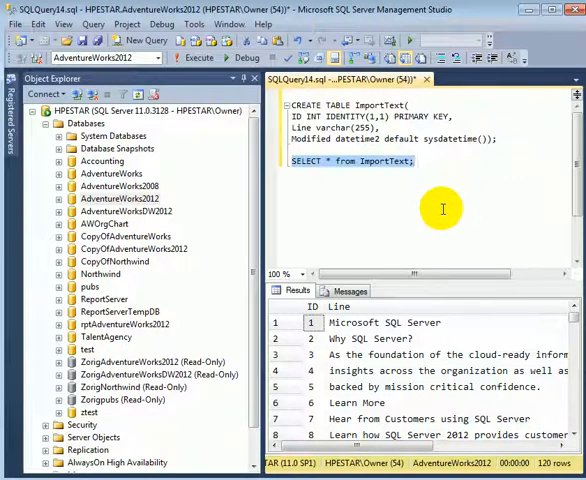
mouse_move(424, 352)
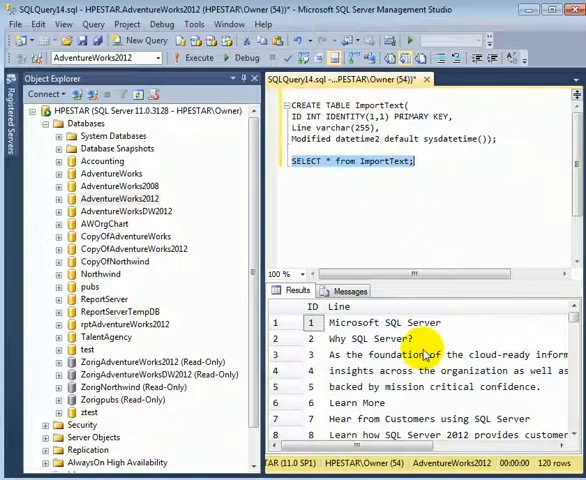
mouse_move(427, 418)
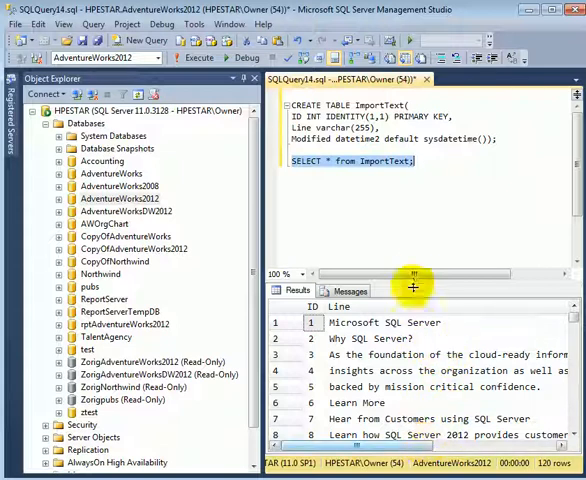
scroll("down", 3)
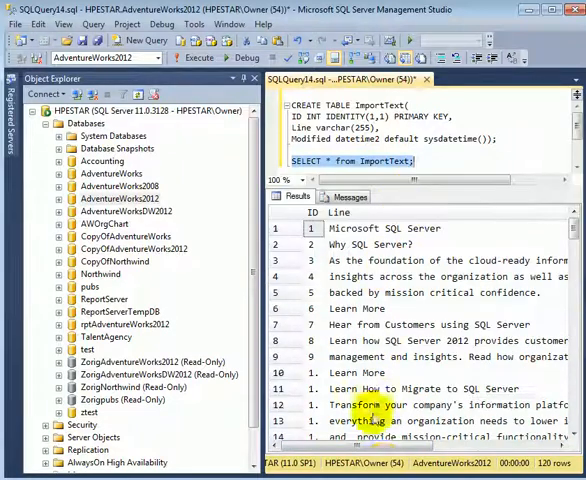
scroll("right", 3)
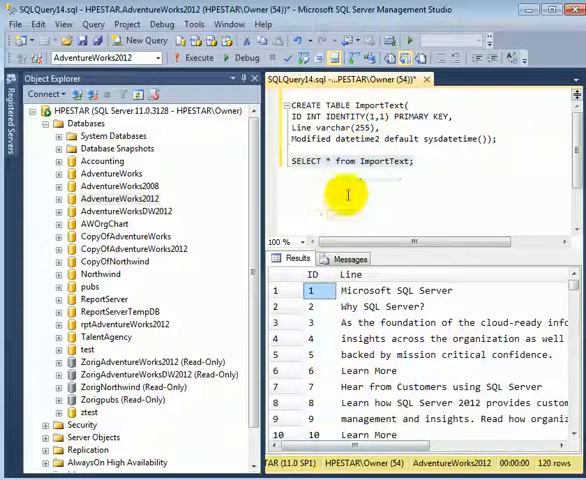
mouse_move(386, 180)
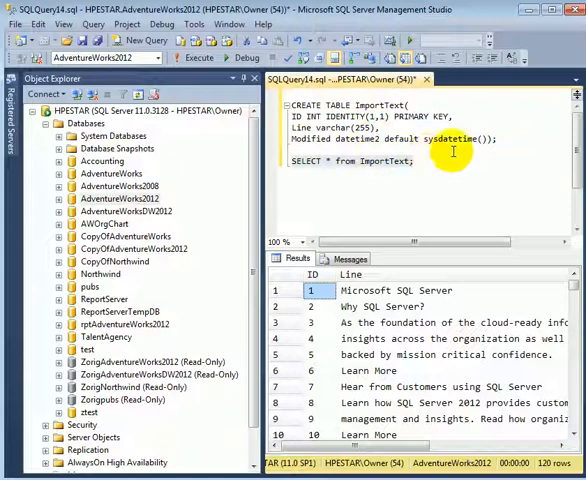
mouse_move(491, 217)
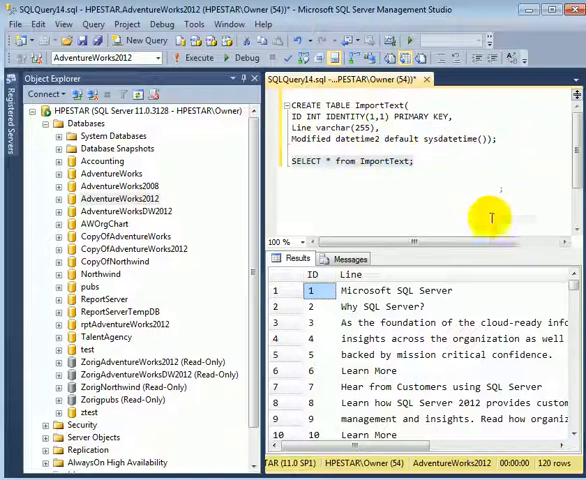